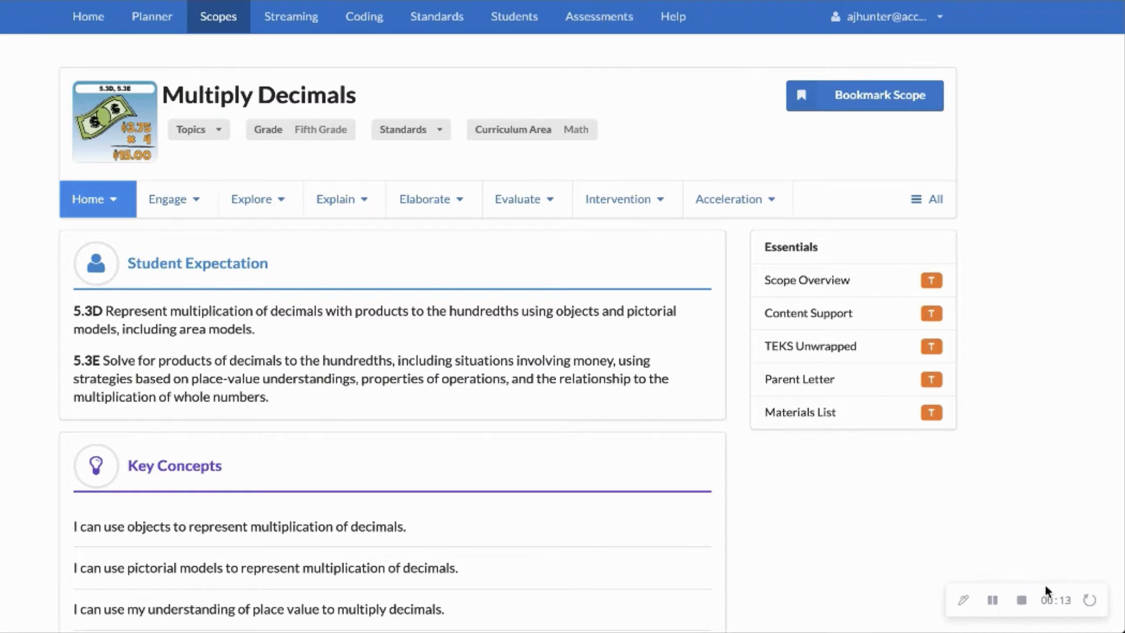
mouse_move(404, 434)
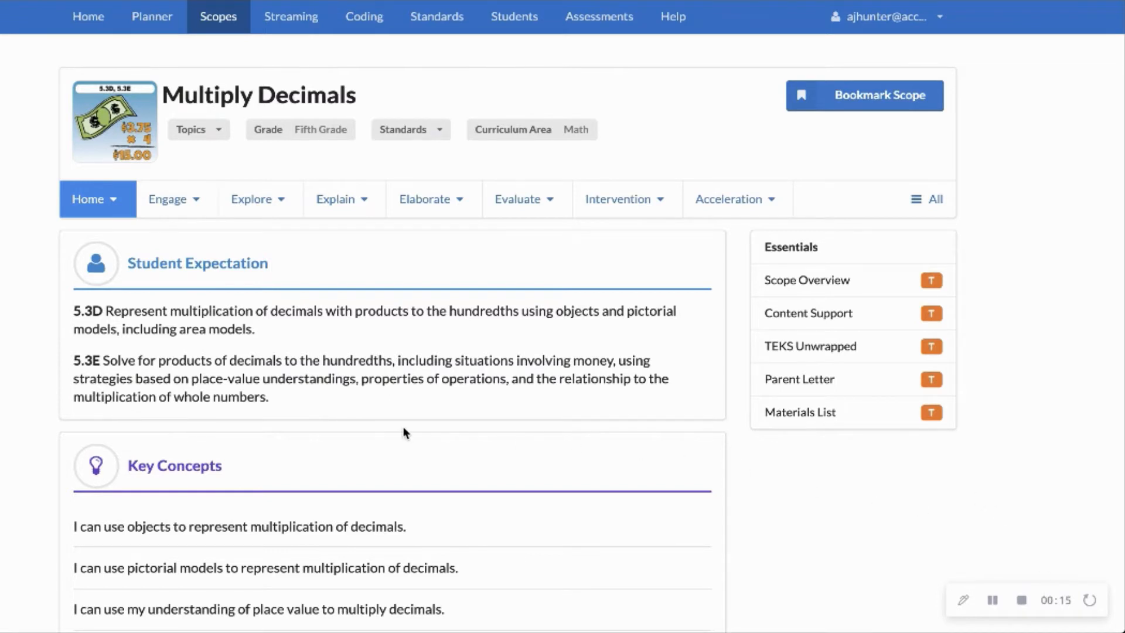
mouse_move(56, 337)
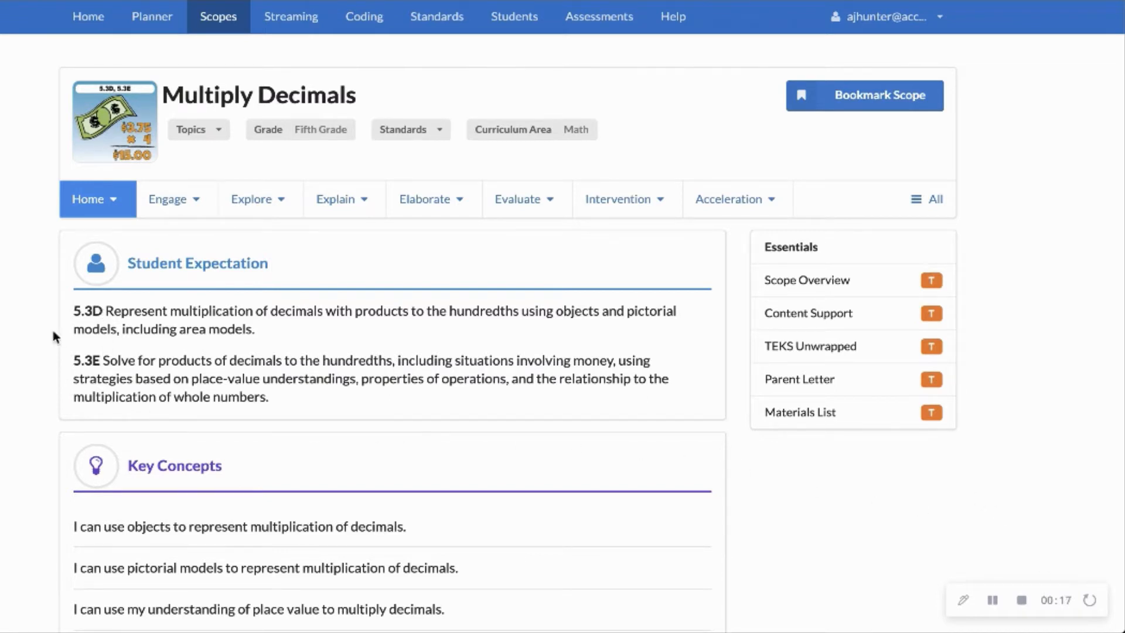
mouse_move(49, 77)
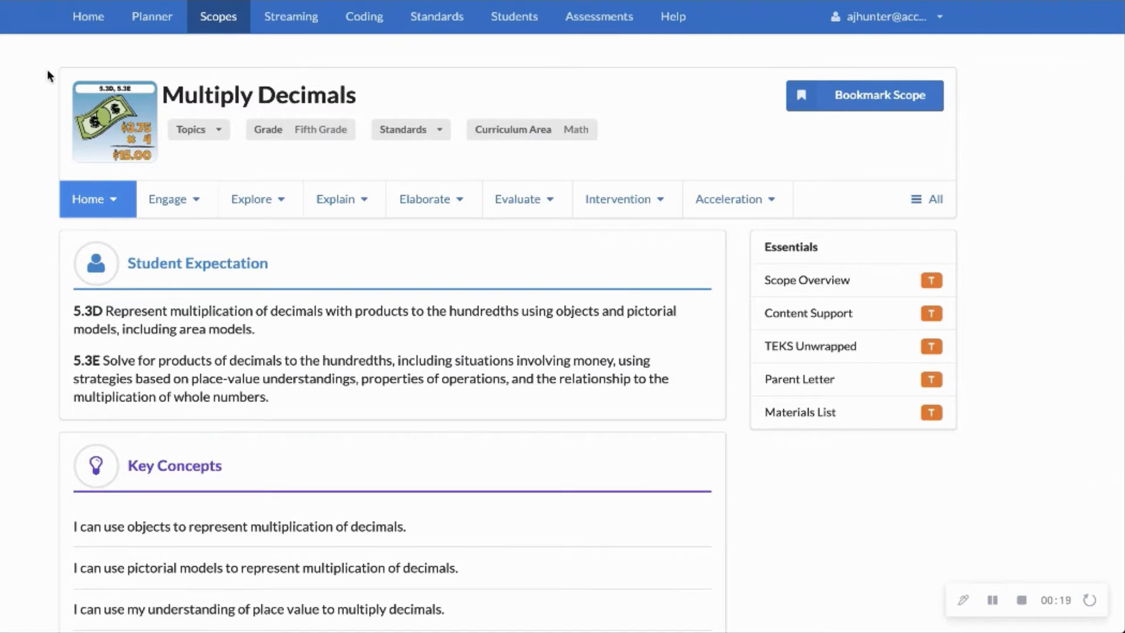
mouse_move(255, 55)
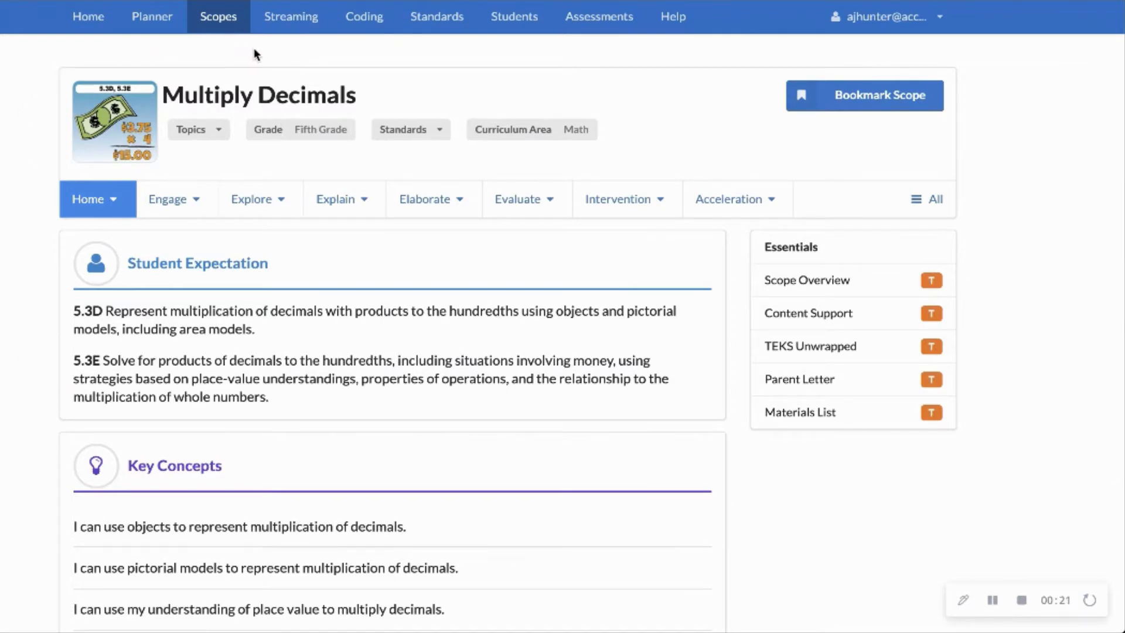
- From the Home menu of Multiply Decimals, choose Scope Overview to show its lesson-flow diagram and handout
click(98, 199)
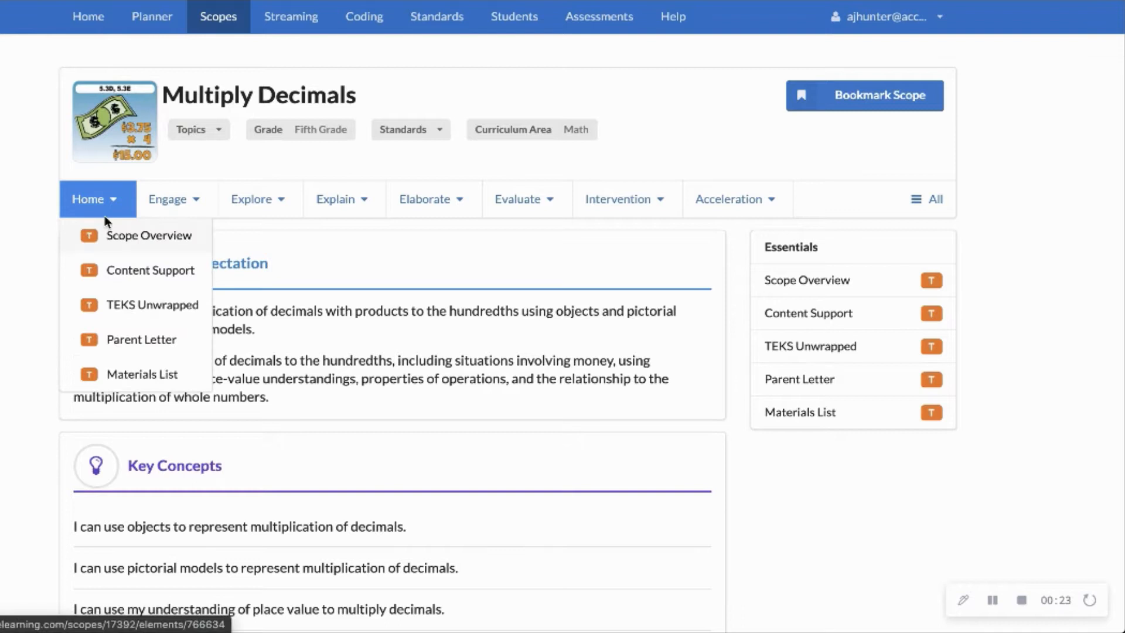
click(430, 199)
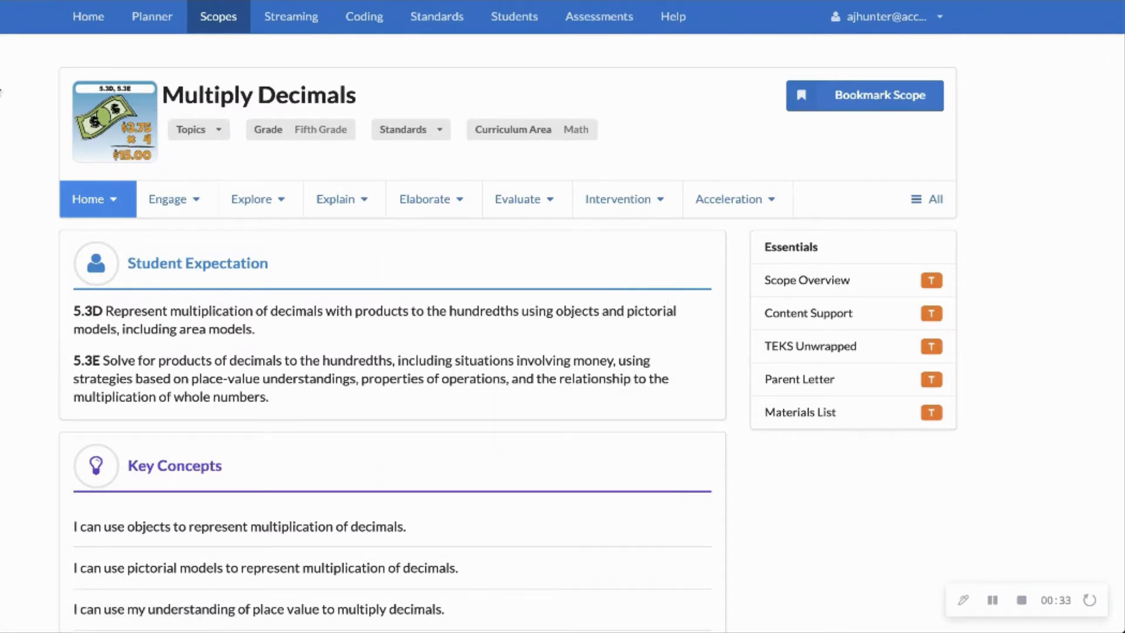
mouse_move(78, 61)
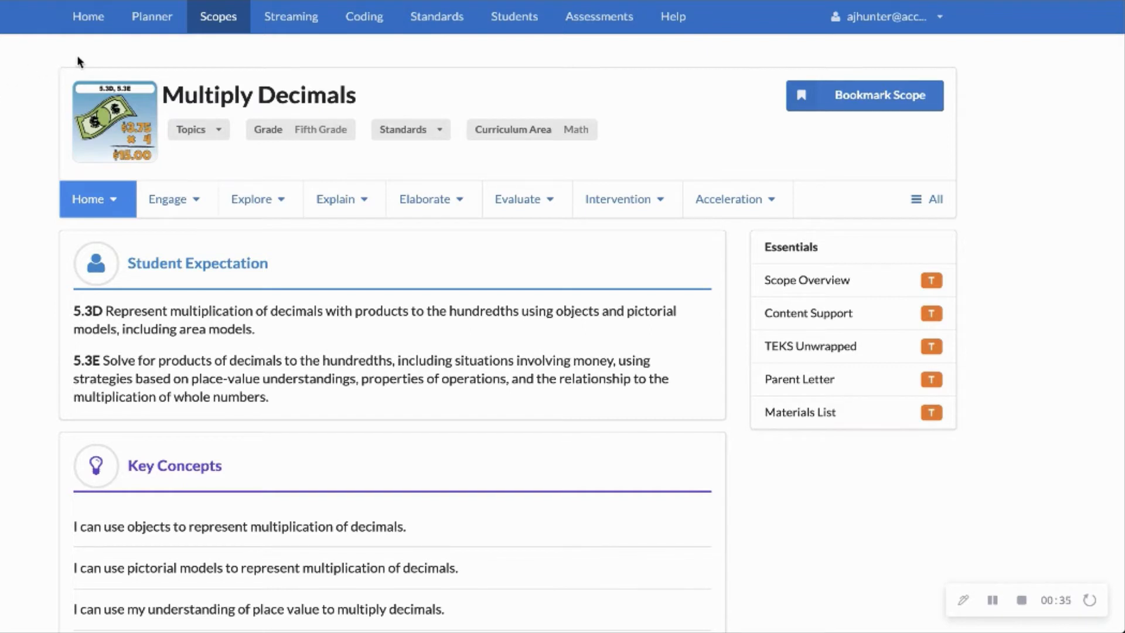
mouse_move(107, 286)
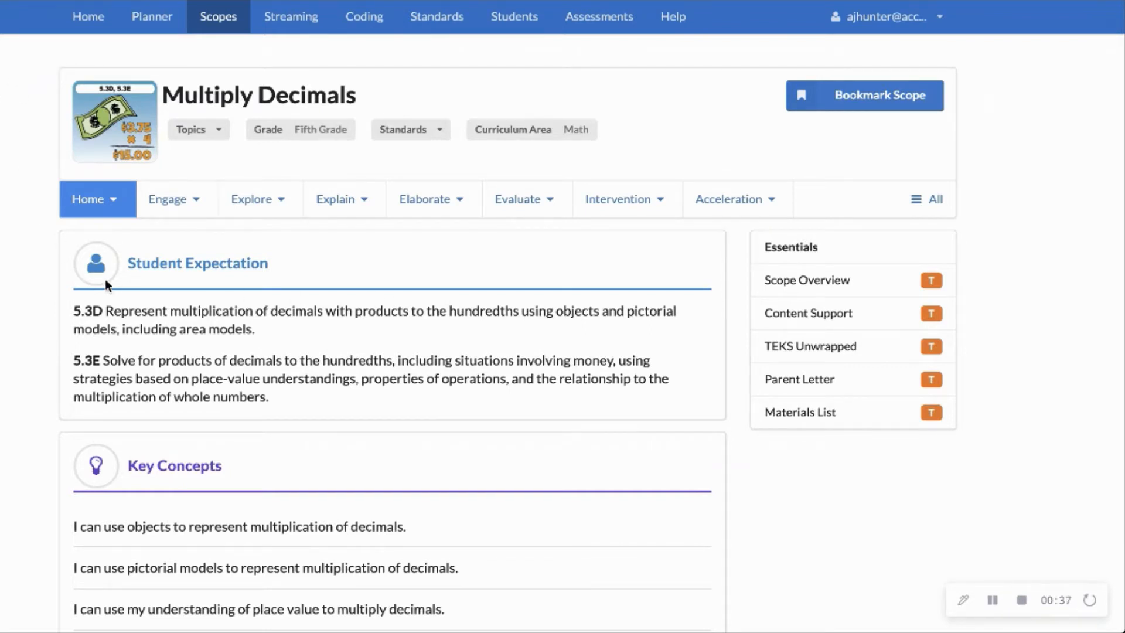
click(97, 199)
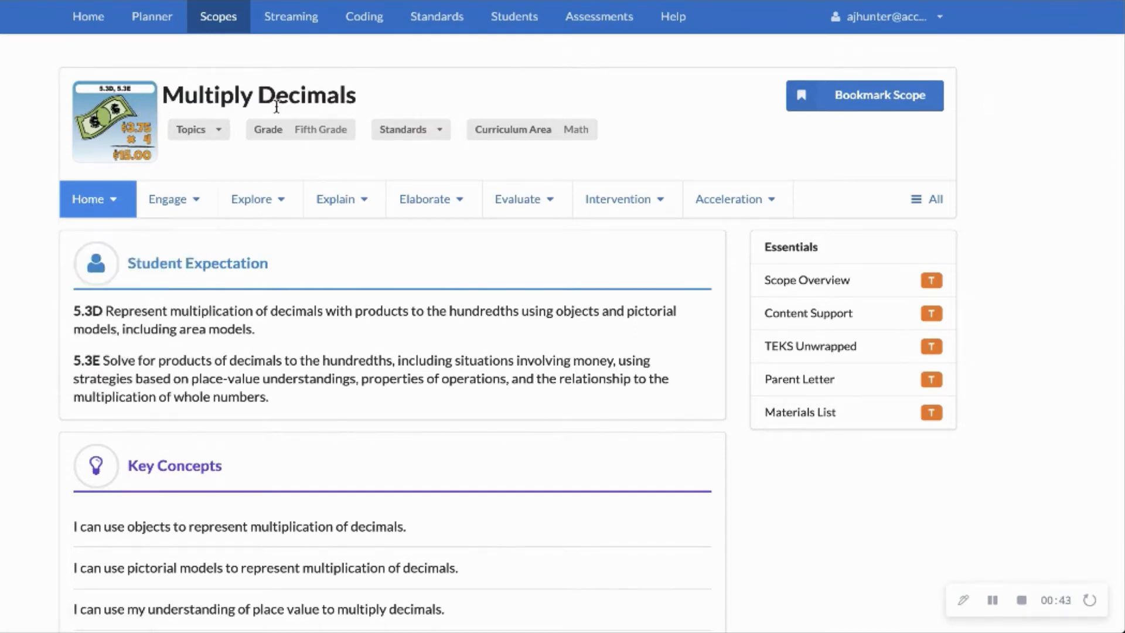
click(98, 199)
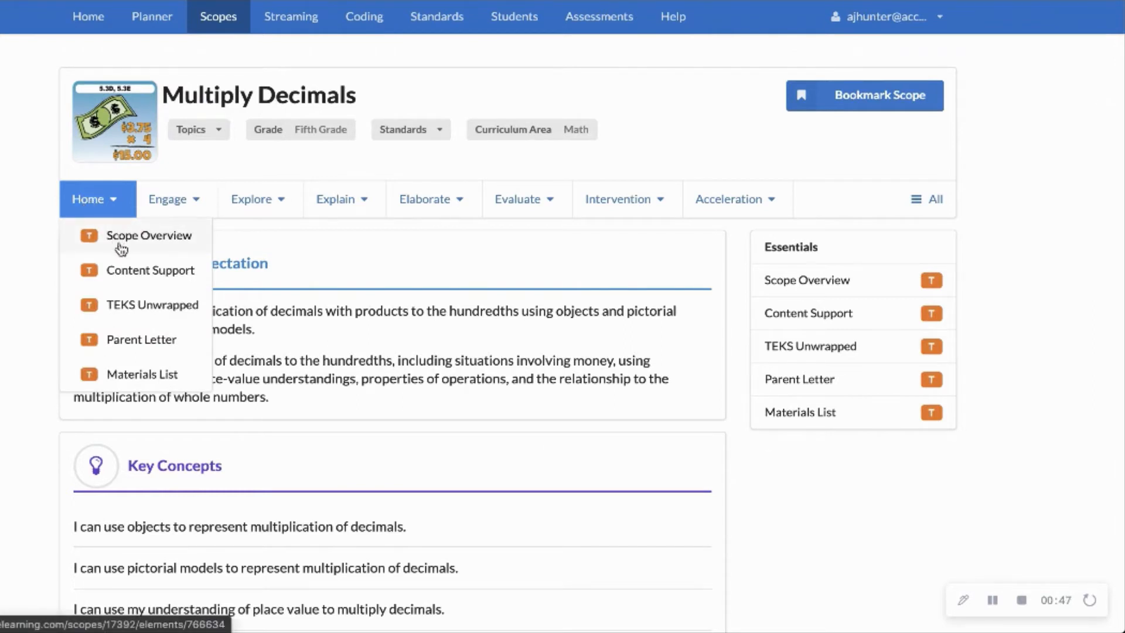
click(149, 235)
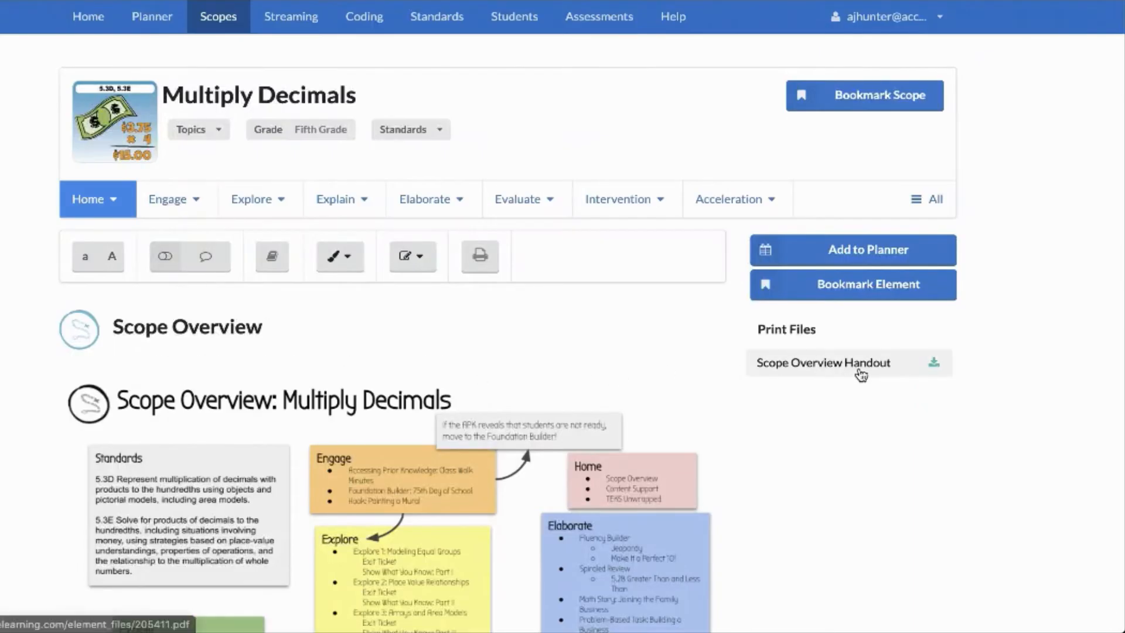
scroll(down, 3)
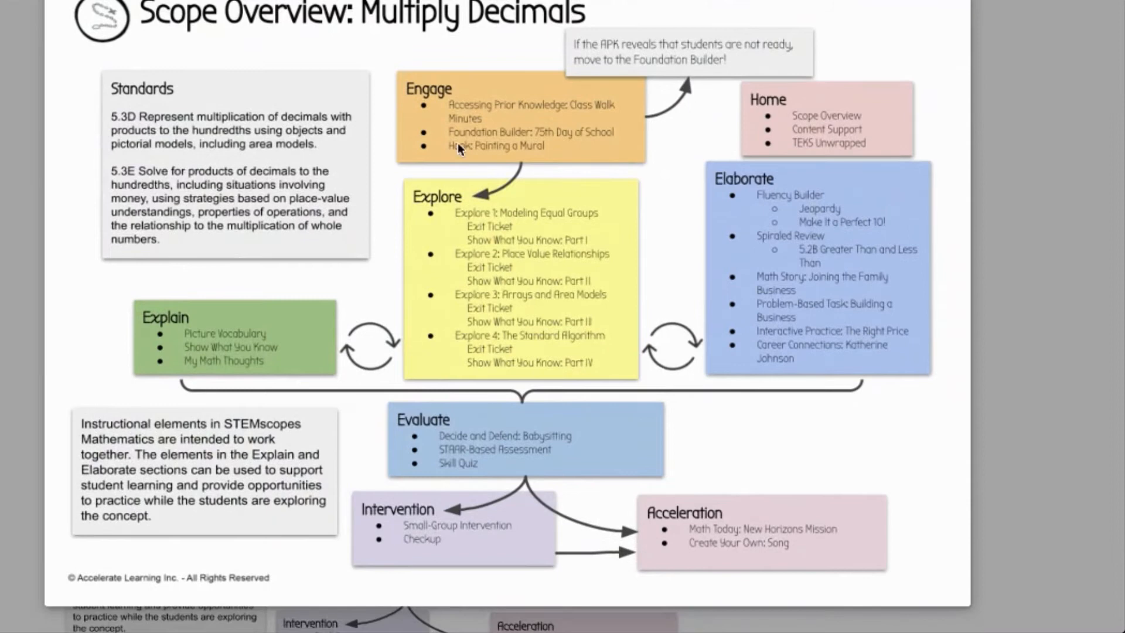
mouse_move(484, 263)
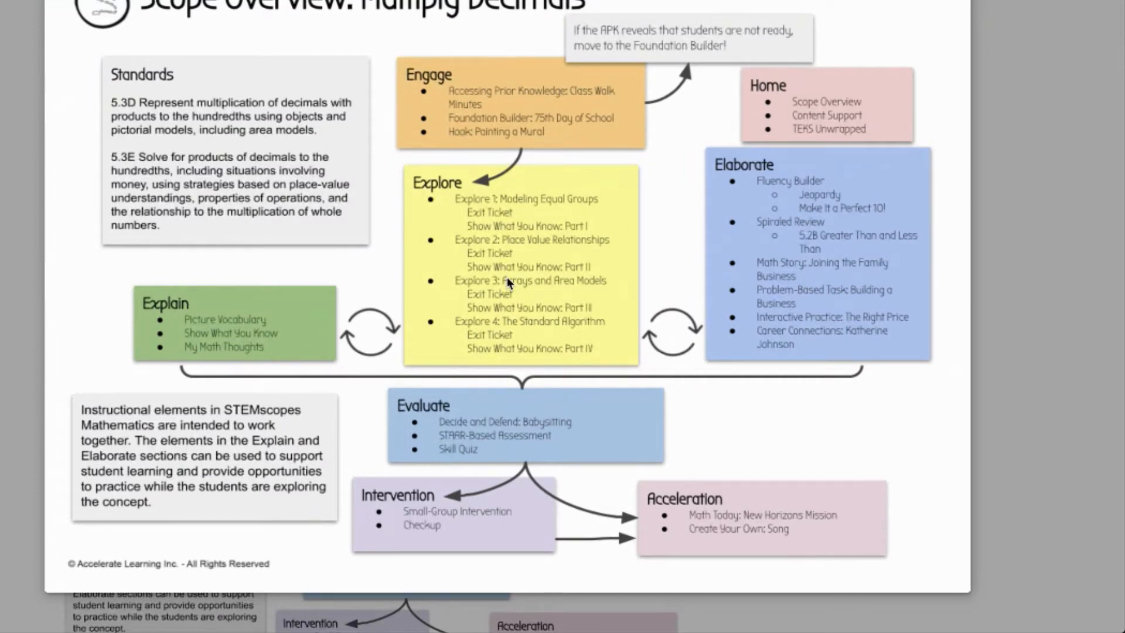
scroll(up, 3)
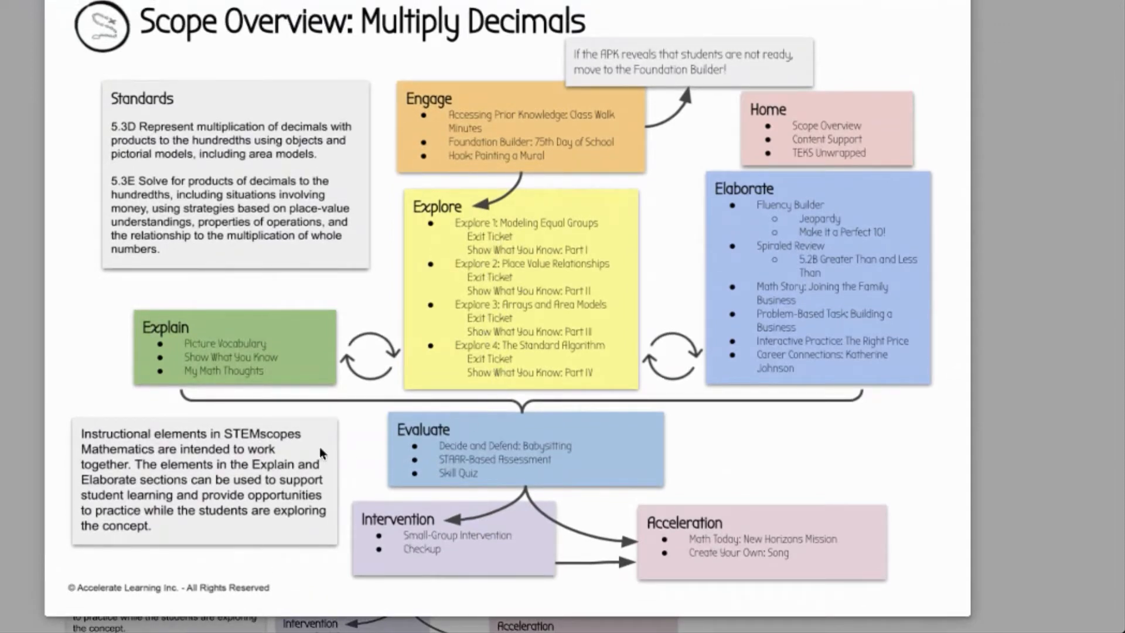
scroll(up, 3)
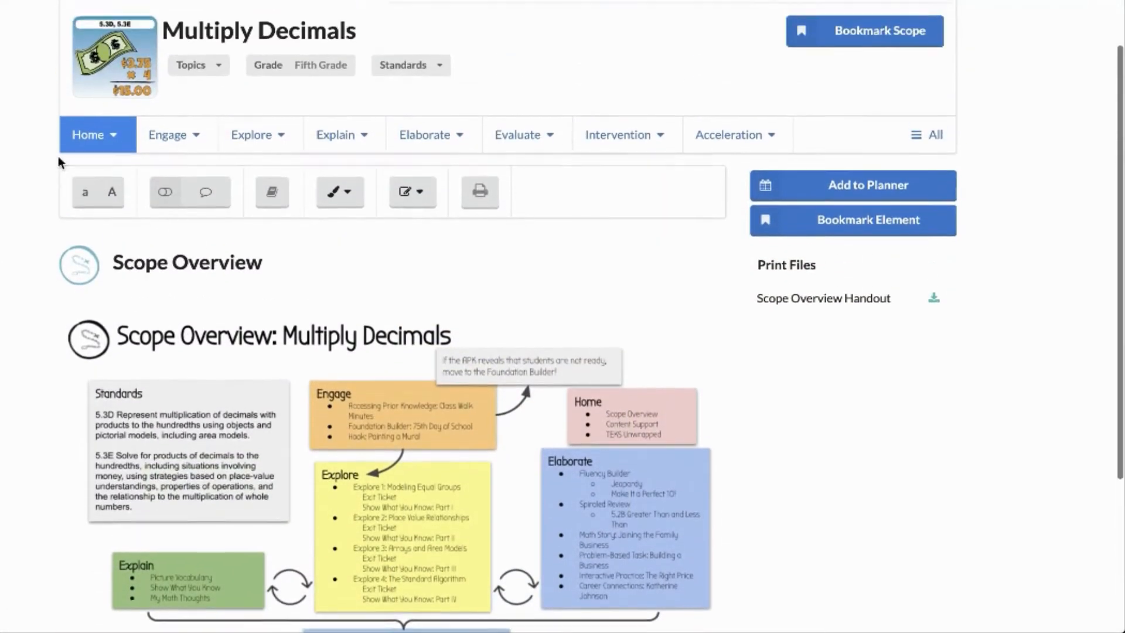
- Reopen the Home menu listing Scope Overview, Content Support, TEKS Unwrapped, Parent Letter and Materials List
click(96, 134)
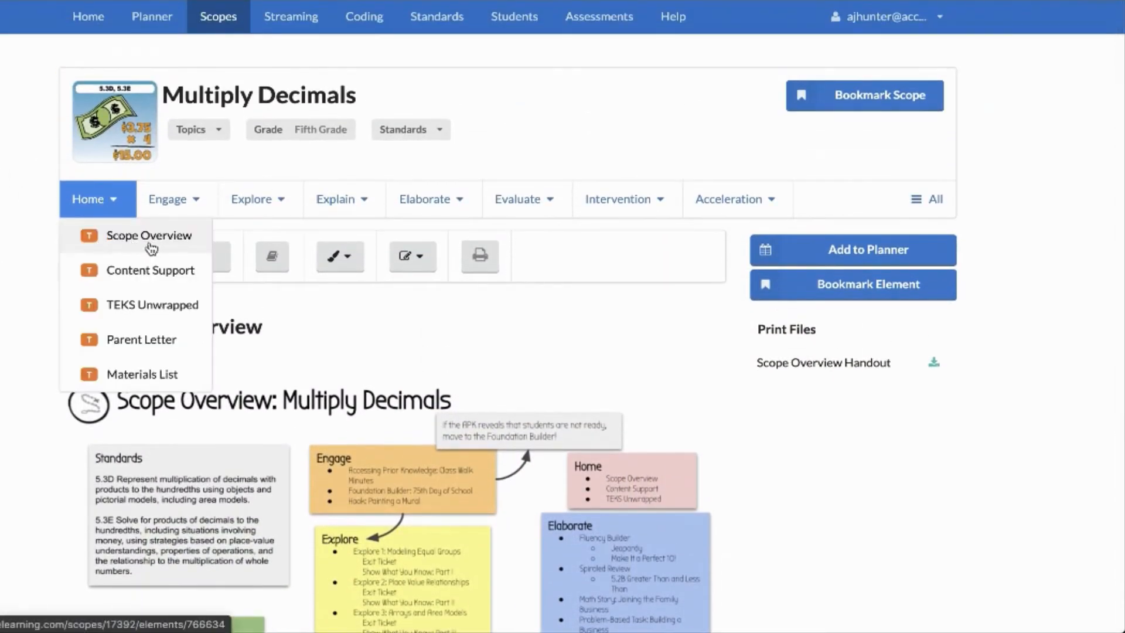
mouse_move(143, 248)
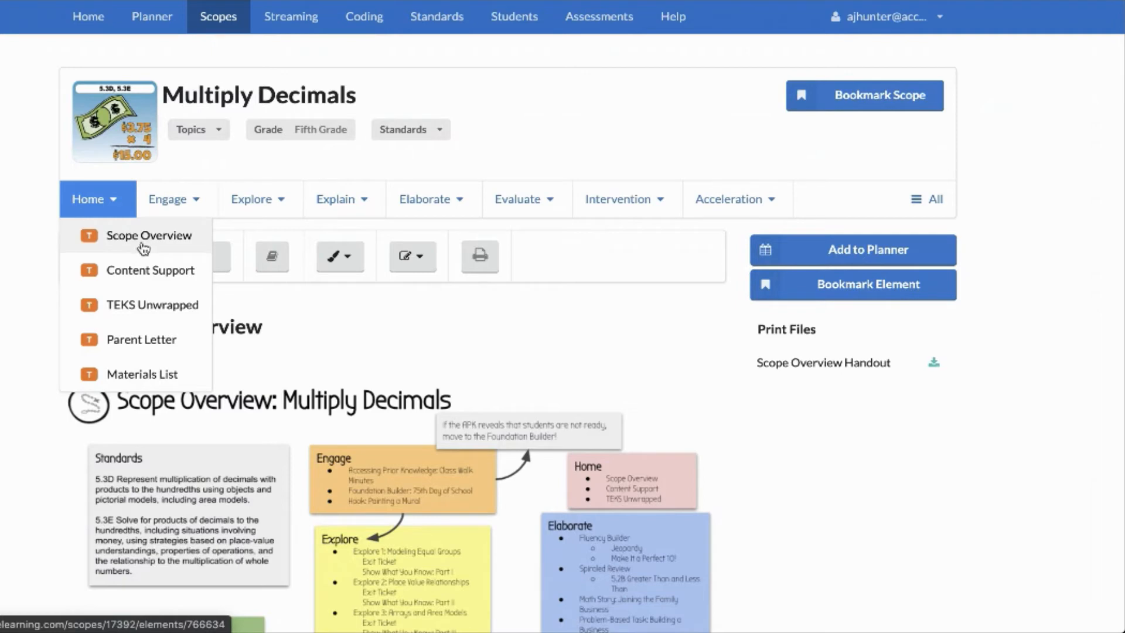
mouse_move(57, 241)
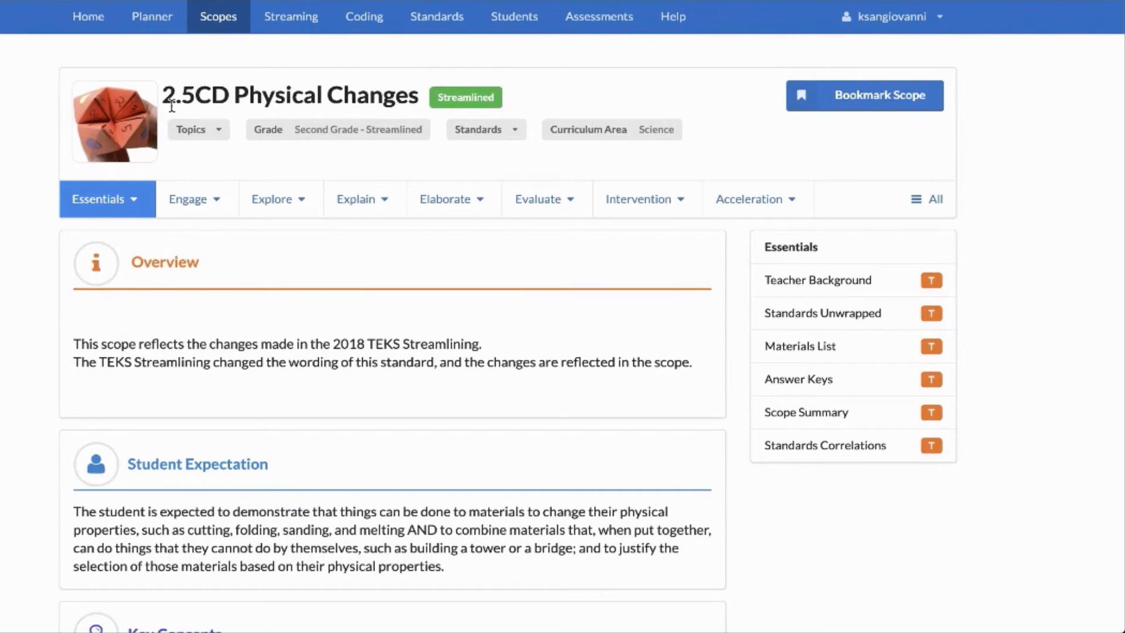
mouse_move(32, 135)
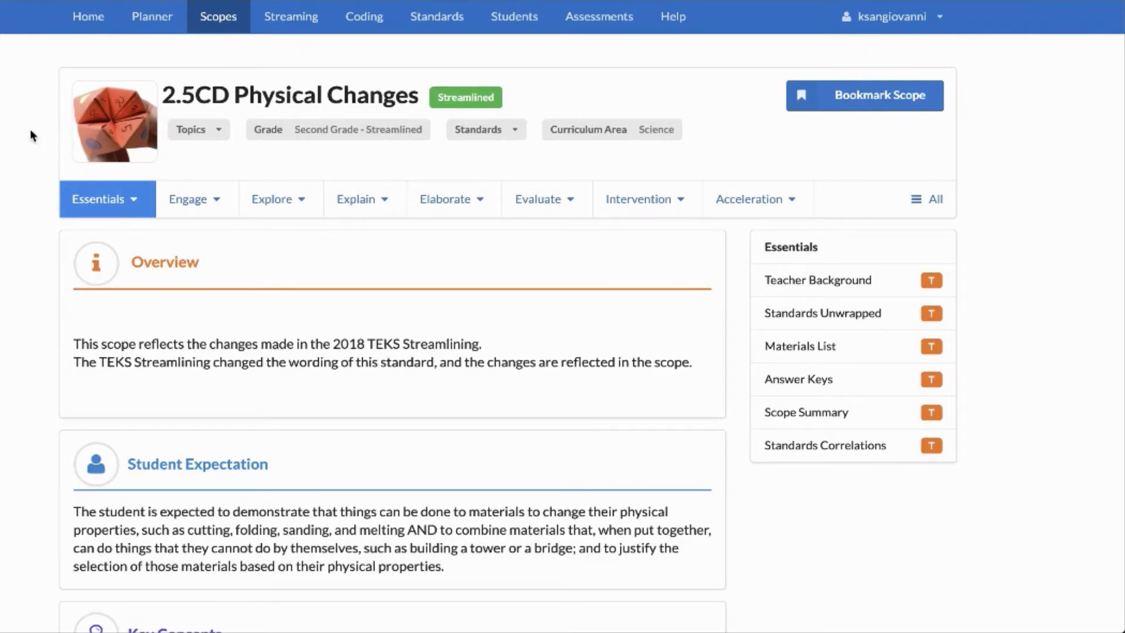
- Show the Essentials menu for 2.5CD Physical Changes with Teacher Background, Answer Keys and more
click(101, 199)
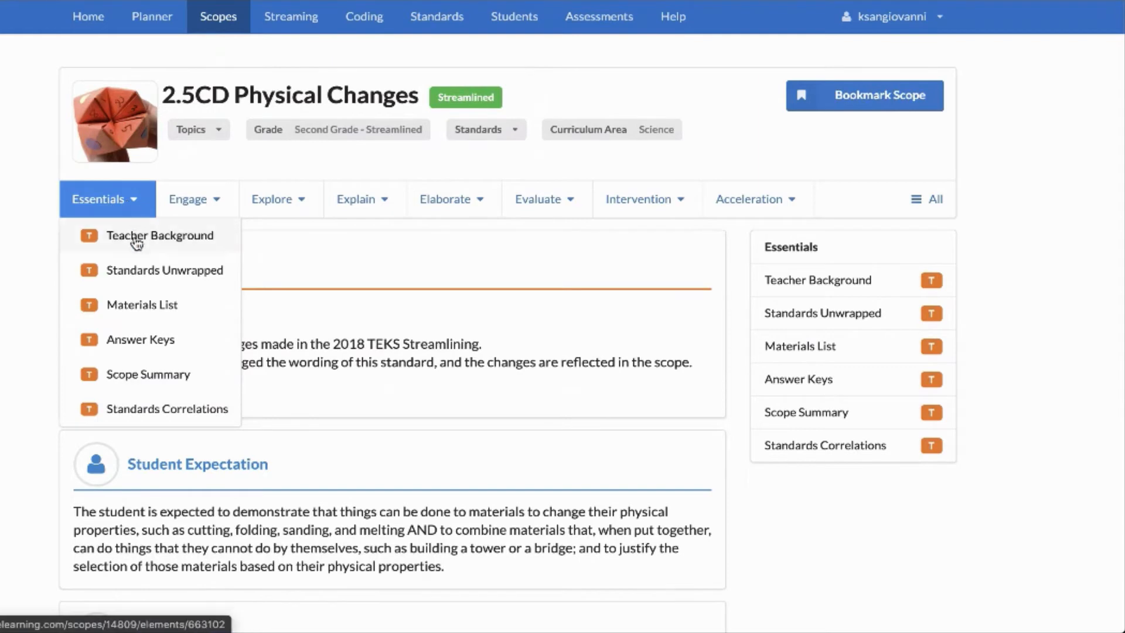
mouse_move(113, 381)
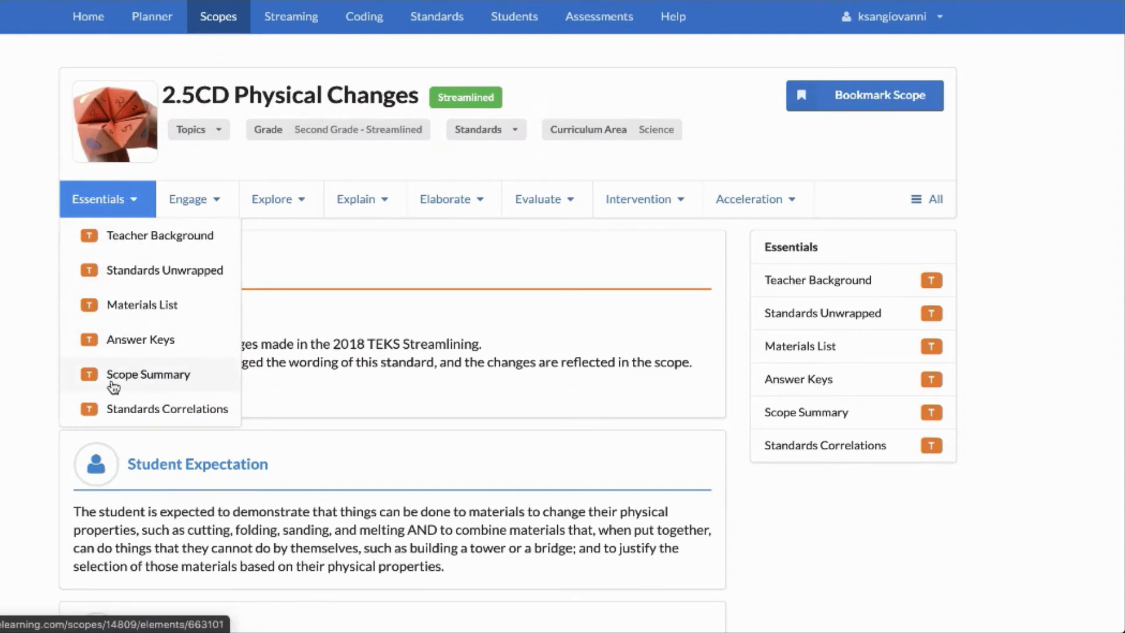
- View the Physical Changes Scope Summary and check its print preview, cancelling without printing
click(149, 374)
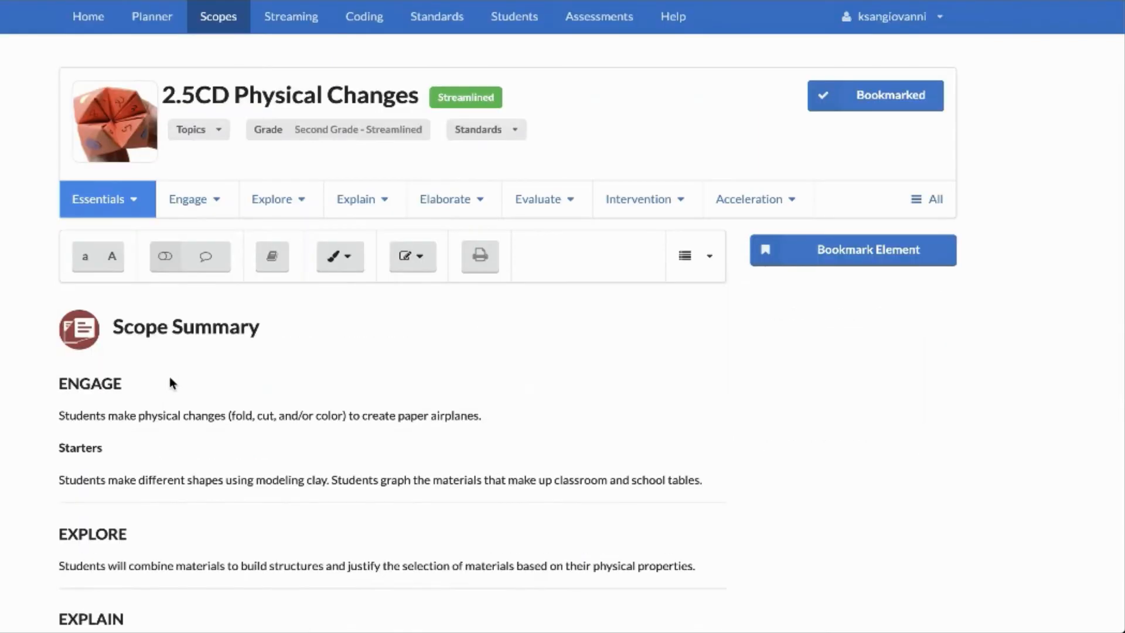
scroll(down, 3)
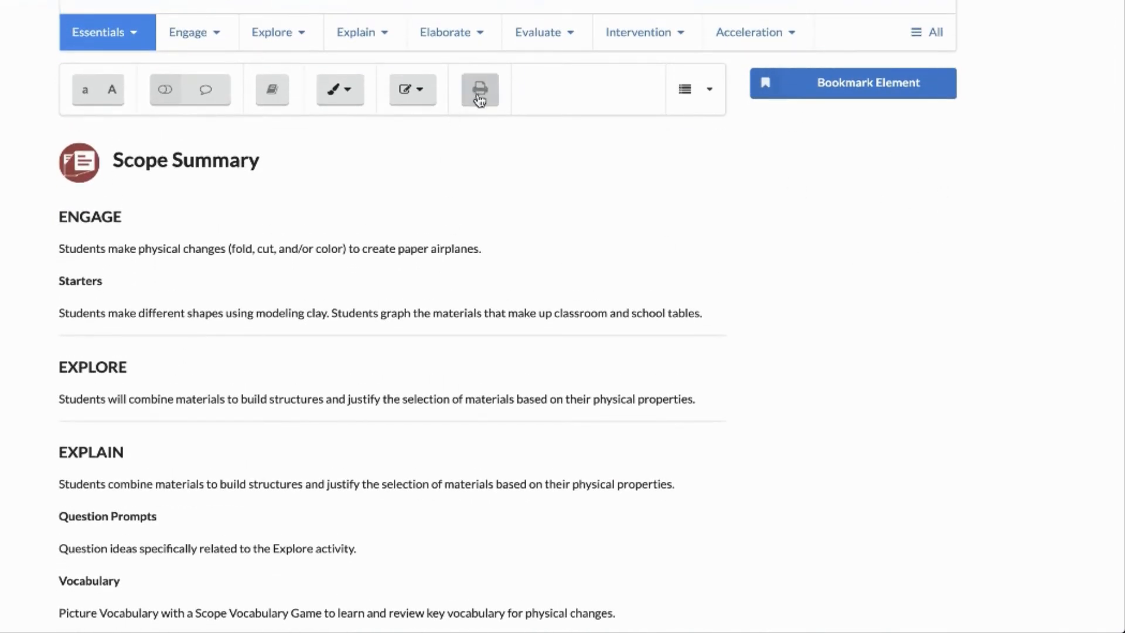
click(478, 89)
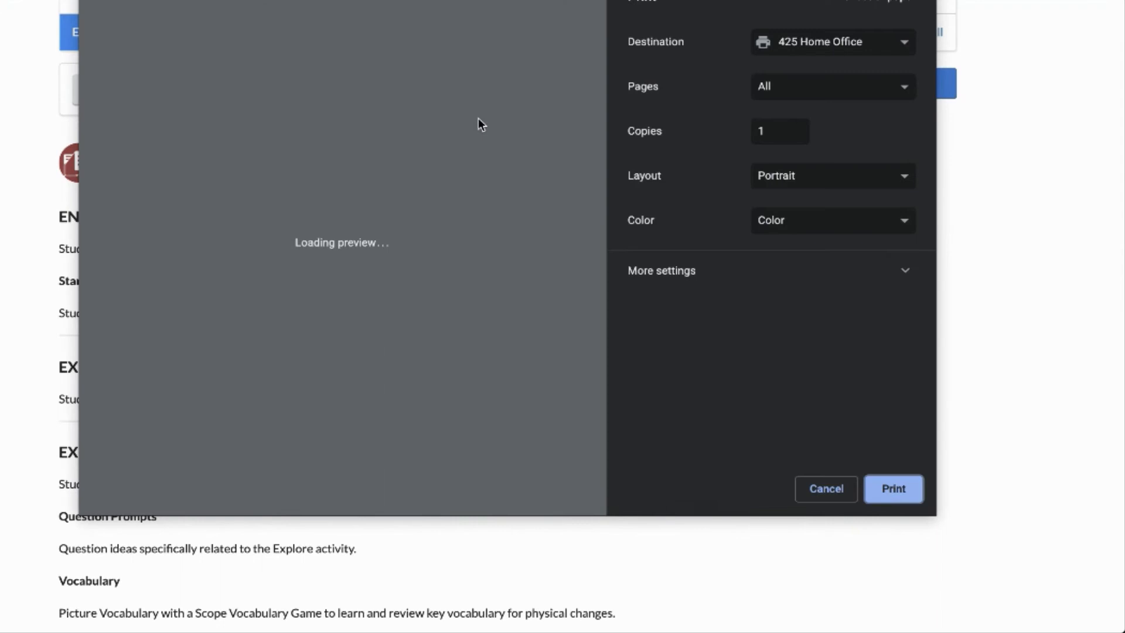
click(824, 489)
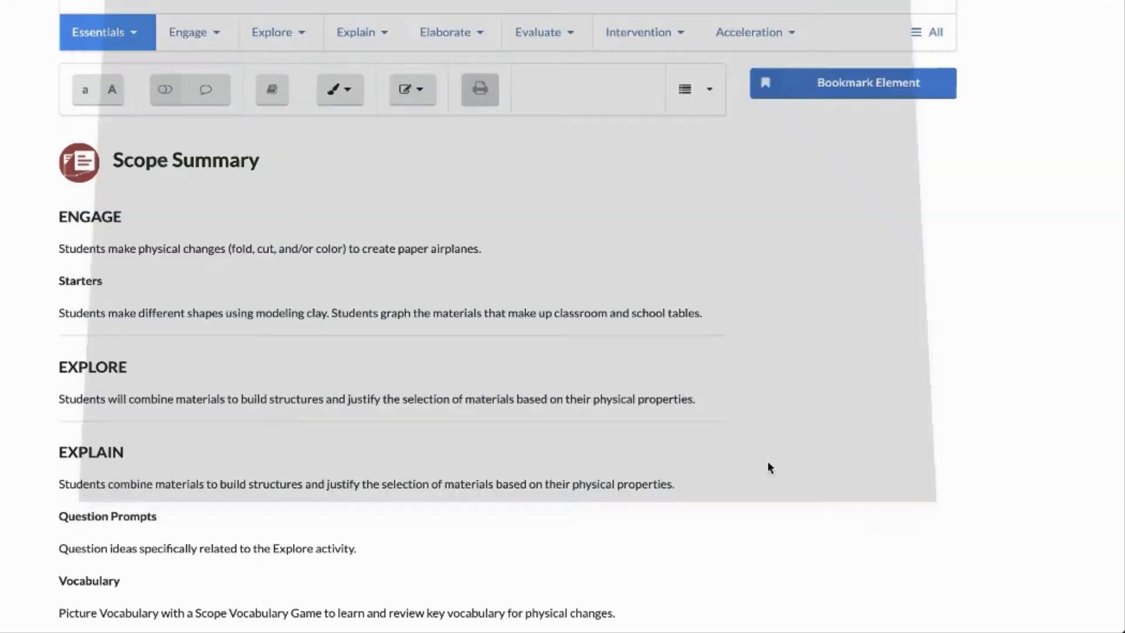
- Read down through the summary's activities and bring up the Explore menu listing Build It!
scroll(down, 3)
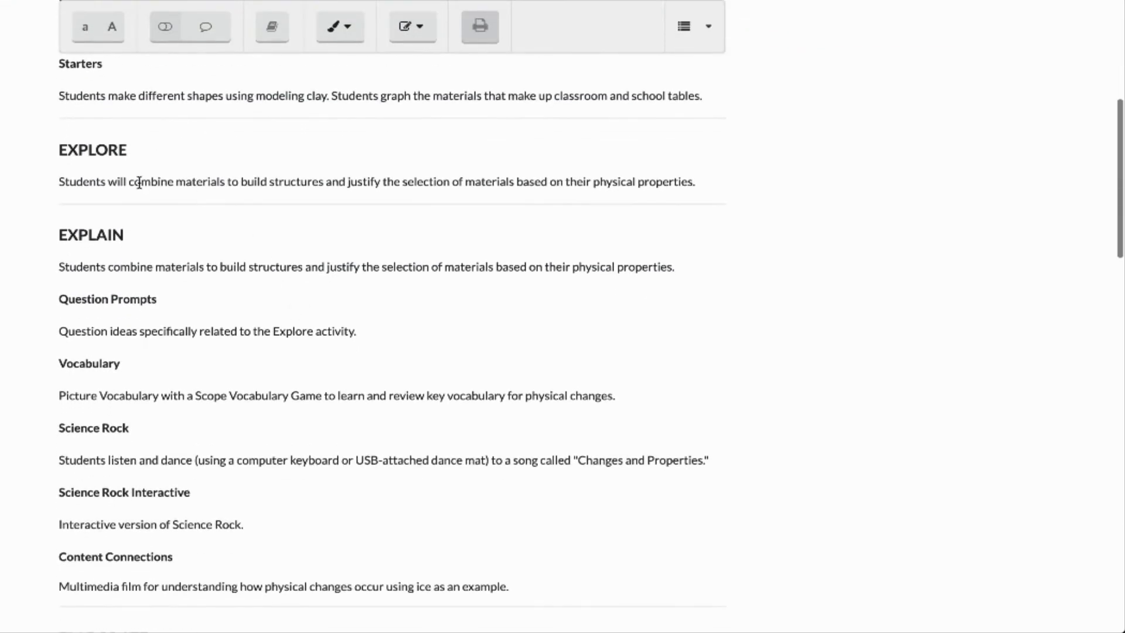
scroll(down, 3)
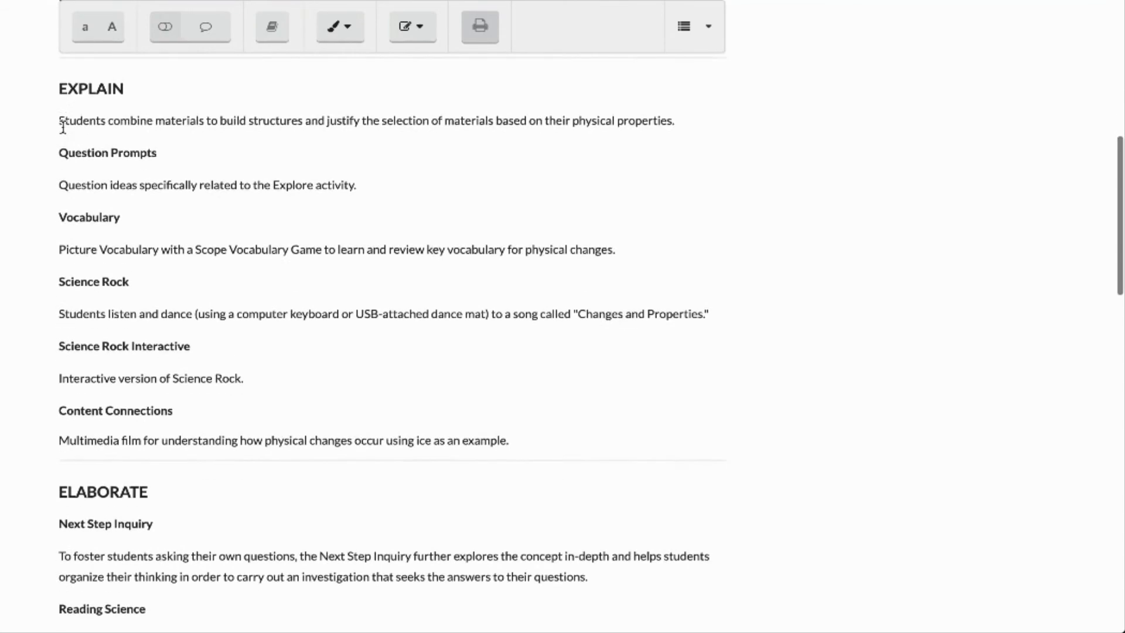
scroll(down, 3)
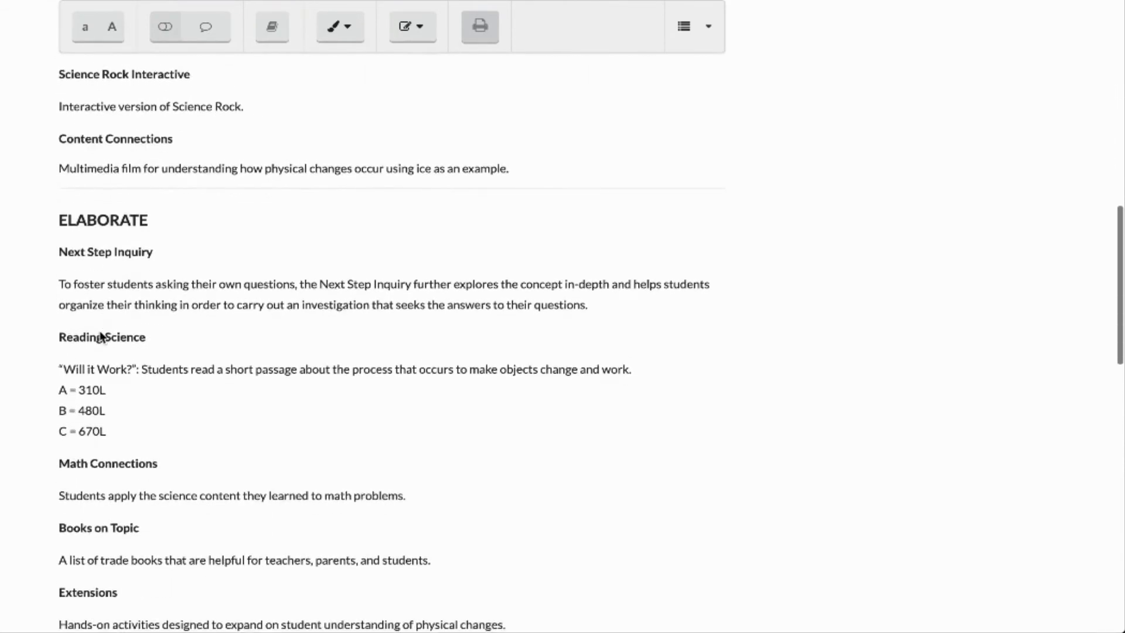
click(271, 173)
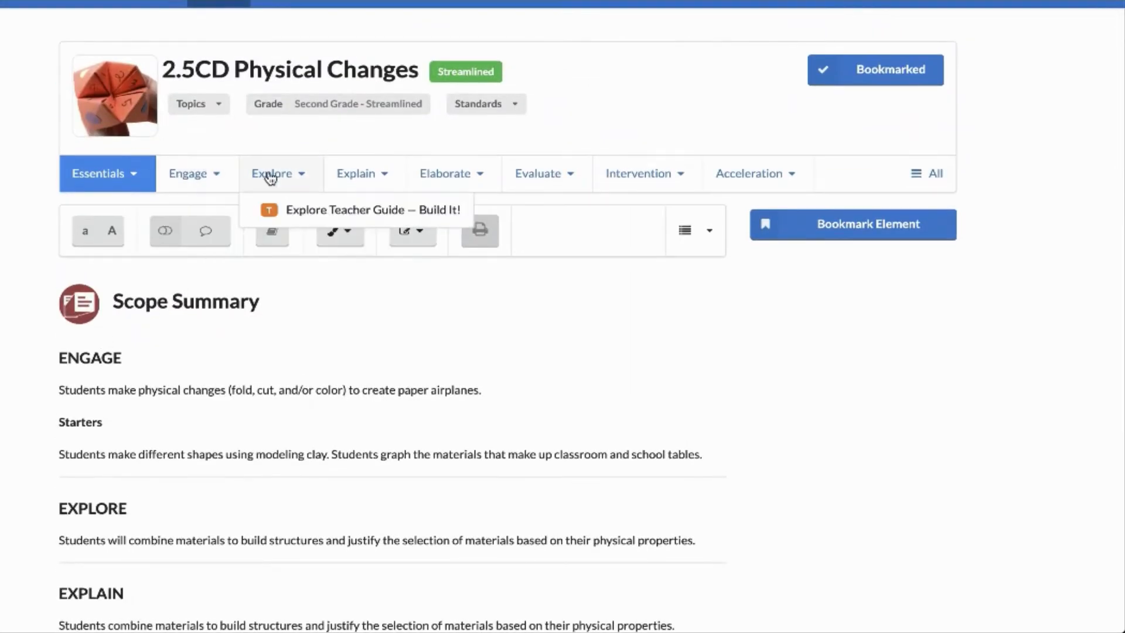
click(537, 173)
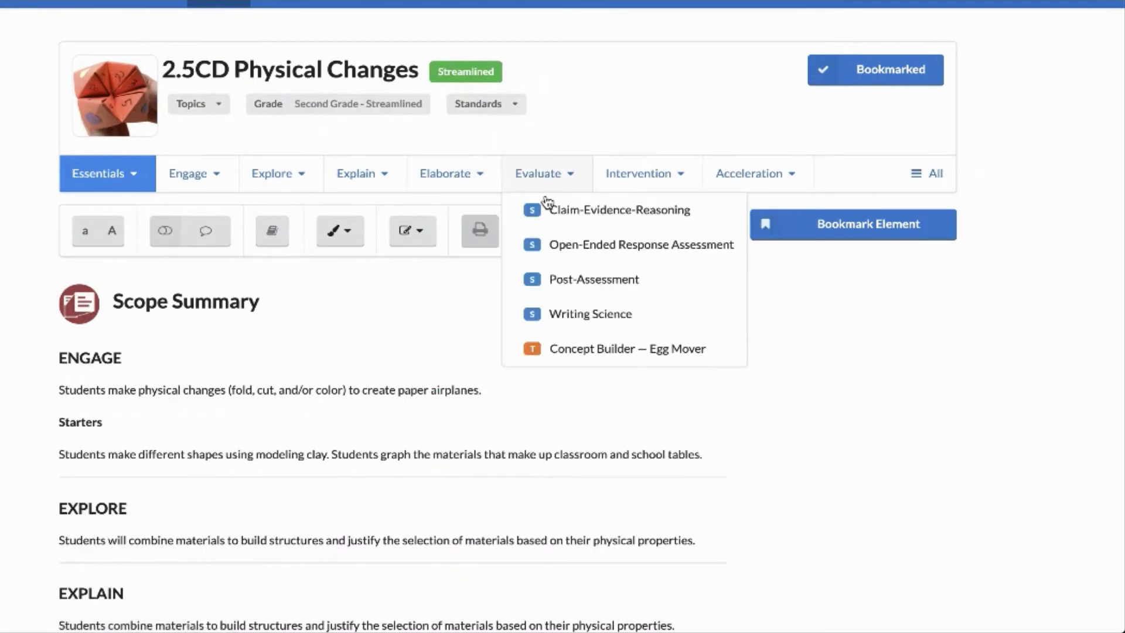
scroll(down, 3)
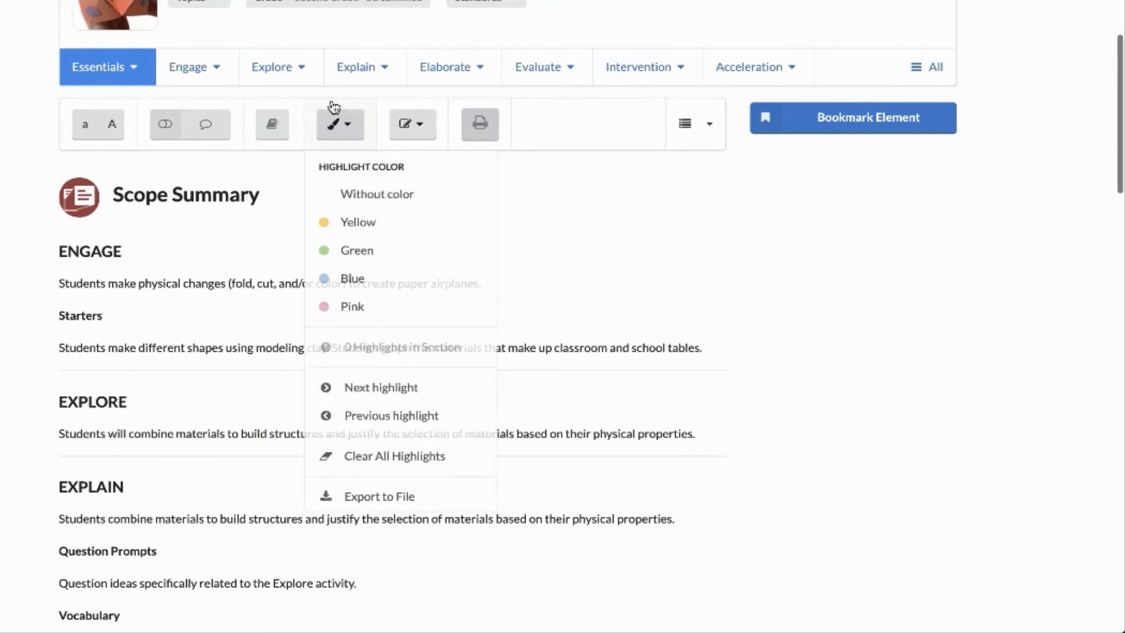
click(197, 331)
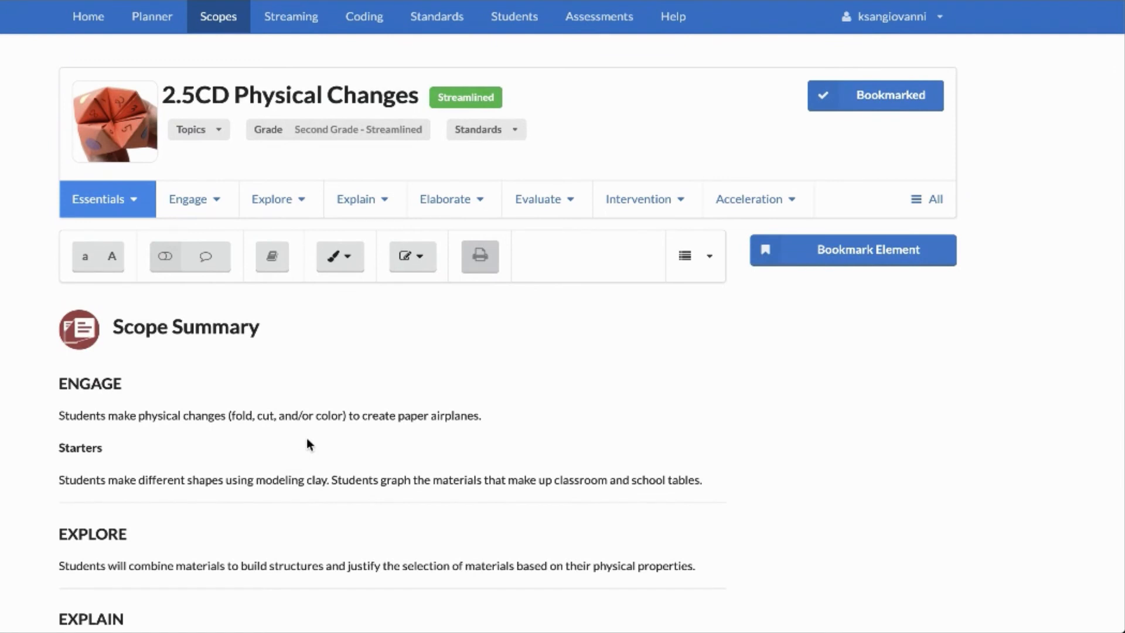
mouse_move(292, 441)
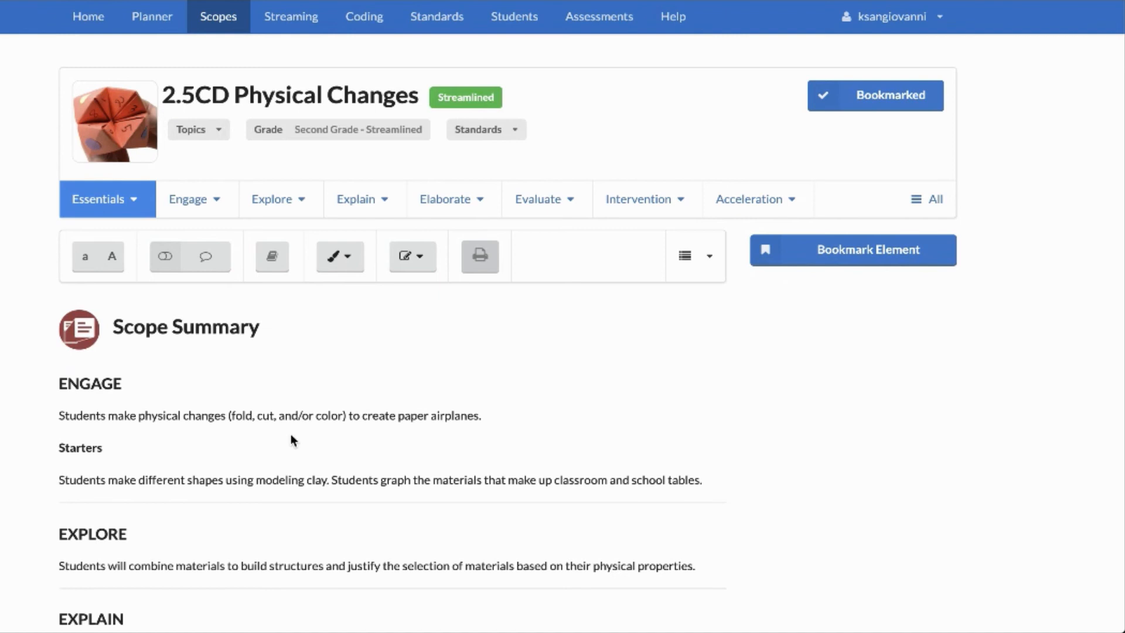
mouse_move(320, 417)
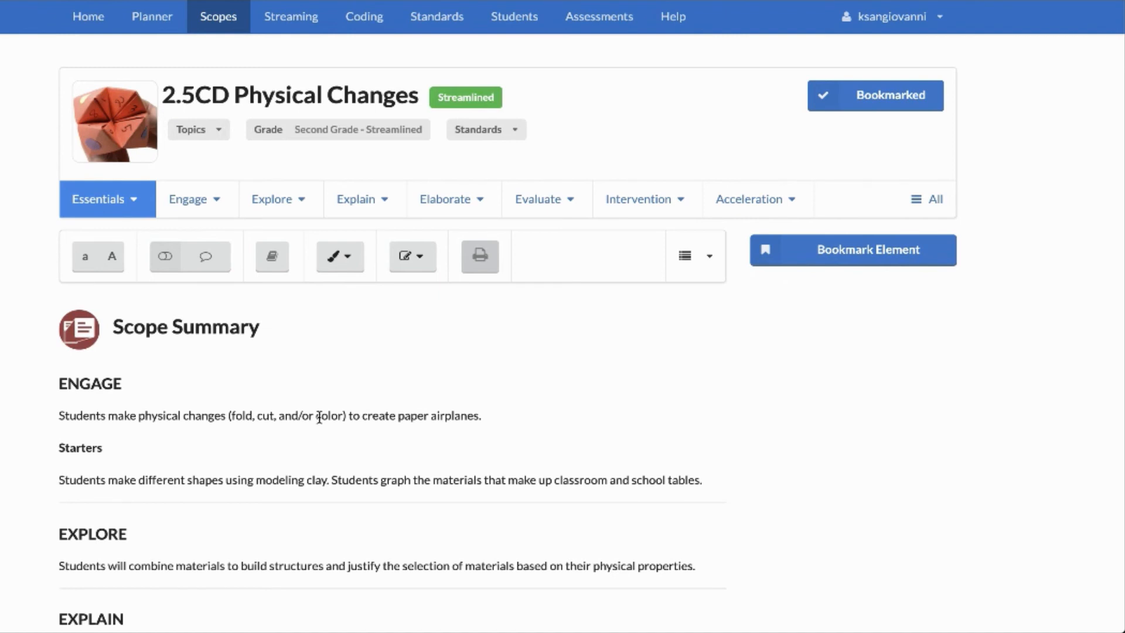
mouse_move(730, 436)
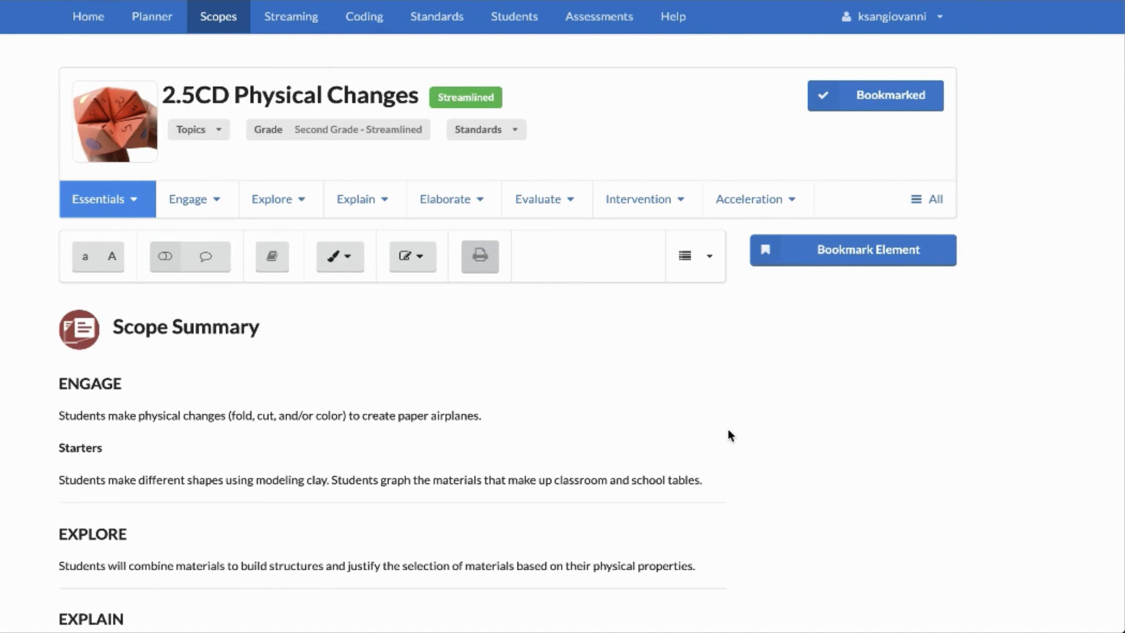